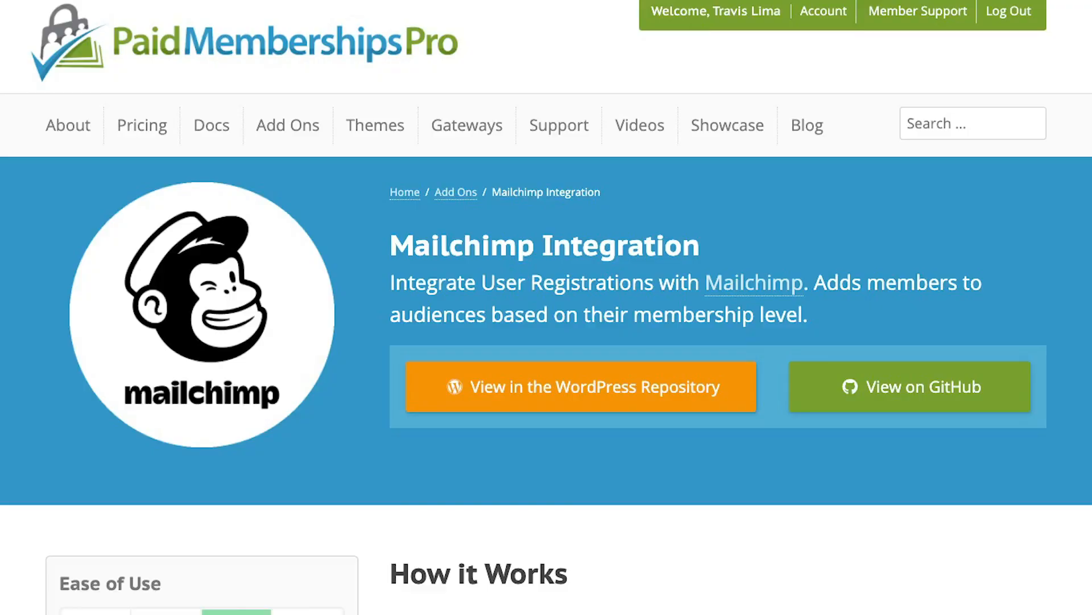
Log in to the Mailchimp account from mailchimp.com with the saved username and password.
{"action": "scroll", "scroll_direction": "down", "scroll_amount": 3}
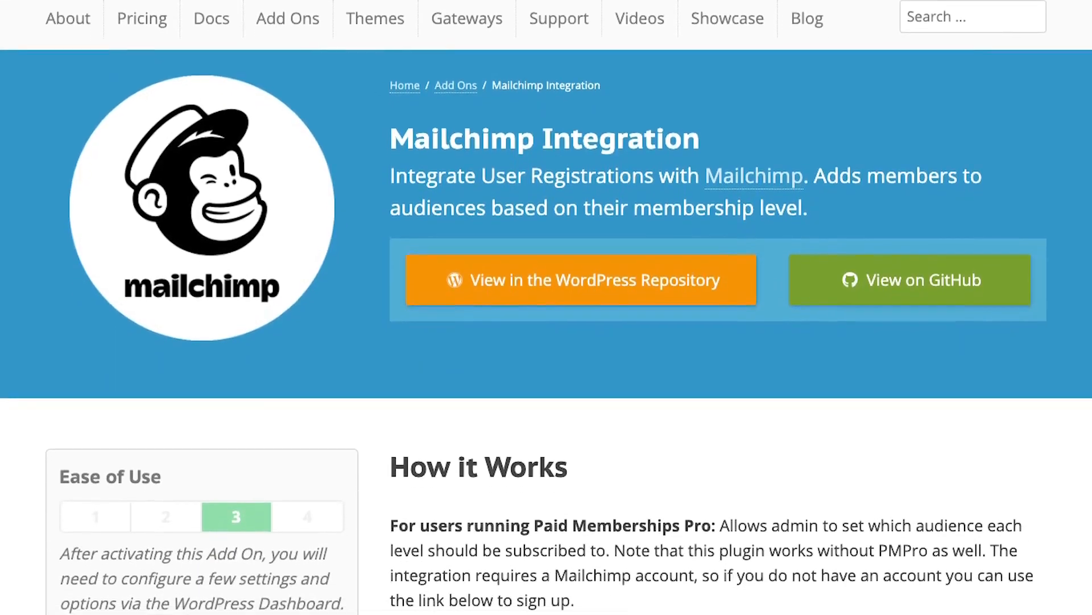
{"action": "scroll", "scroll_direction": "down", "scroll_amount": 3}
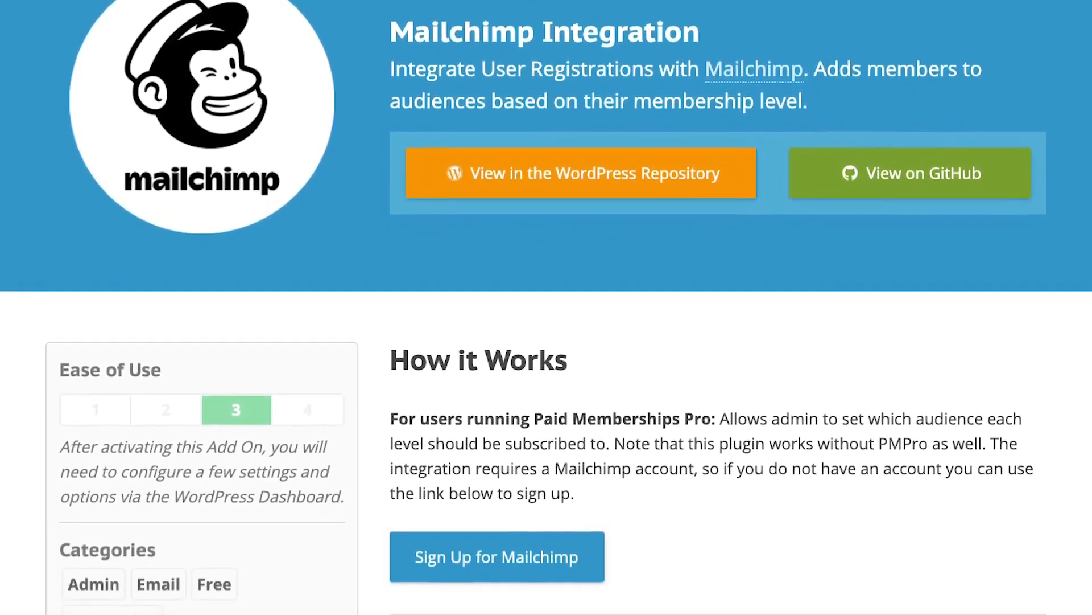
{"action": "scroll", "scroll_direction": "down", "scroll_amount": 3}
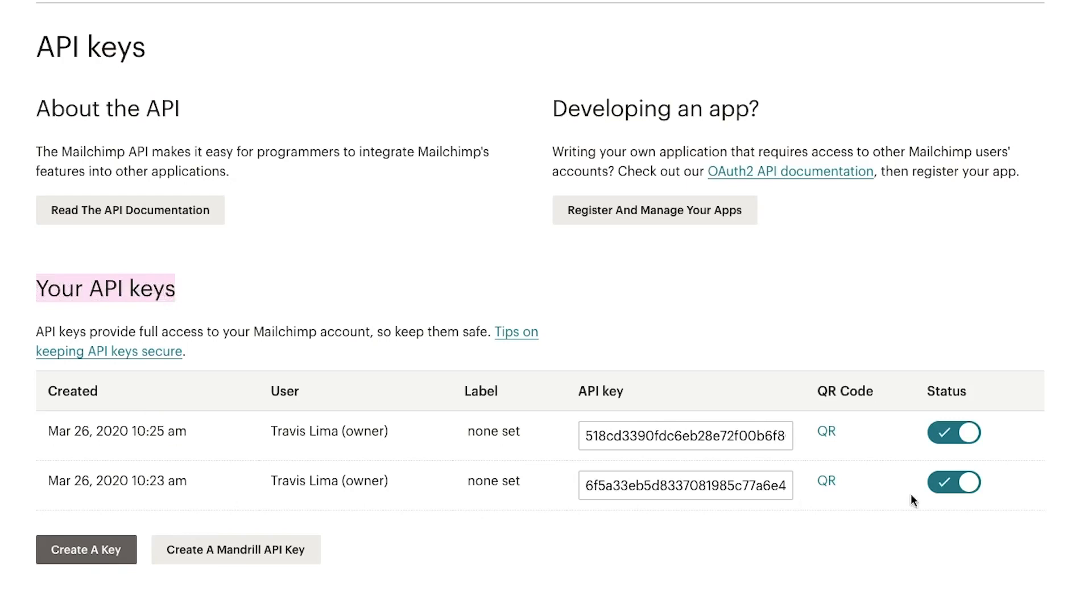
{"action": "mouse_move", "coordinate": [60, 367]}
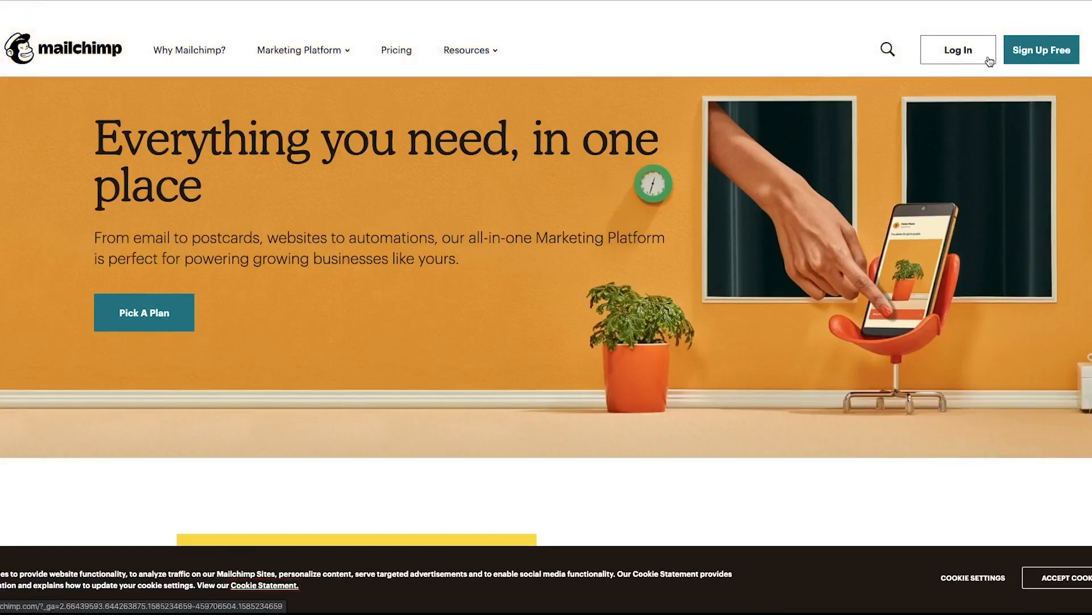
{"action": "left_click", "coordinate": [957, 49]}
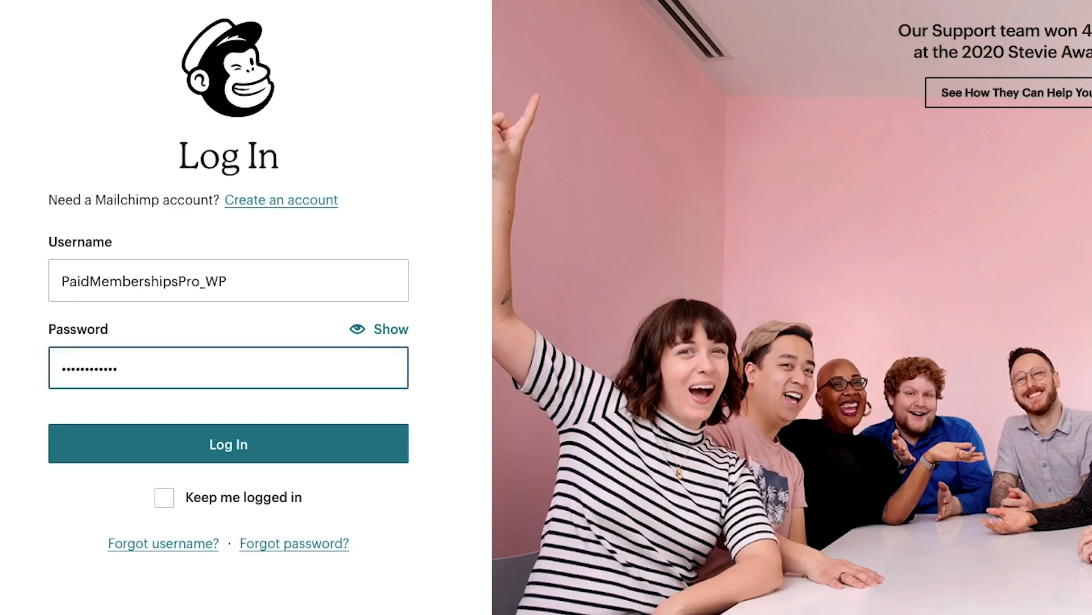
{"action": "left_click", "coordinate": [227, 442]}
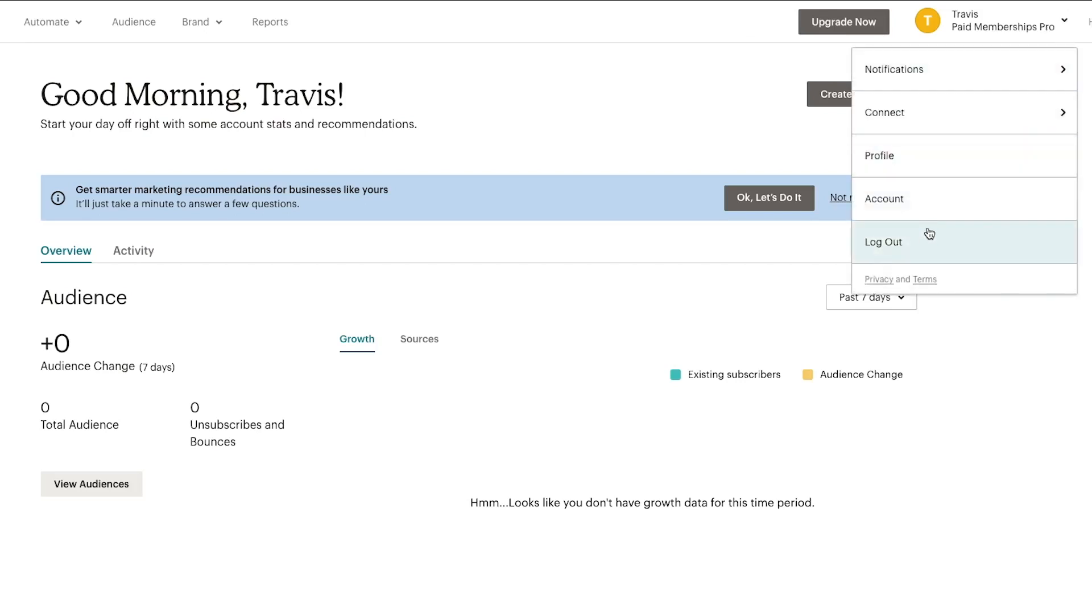
From Account > Extras > API keys, generate a new key that now heads the keys list.
{"action": "left_click", "coordinate": [886, 198]}
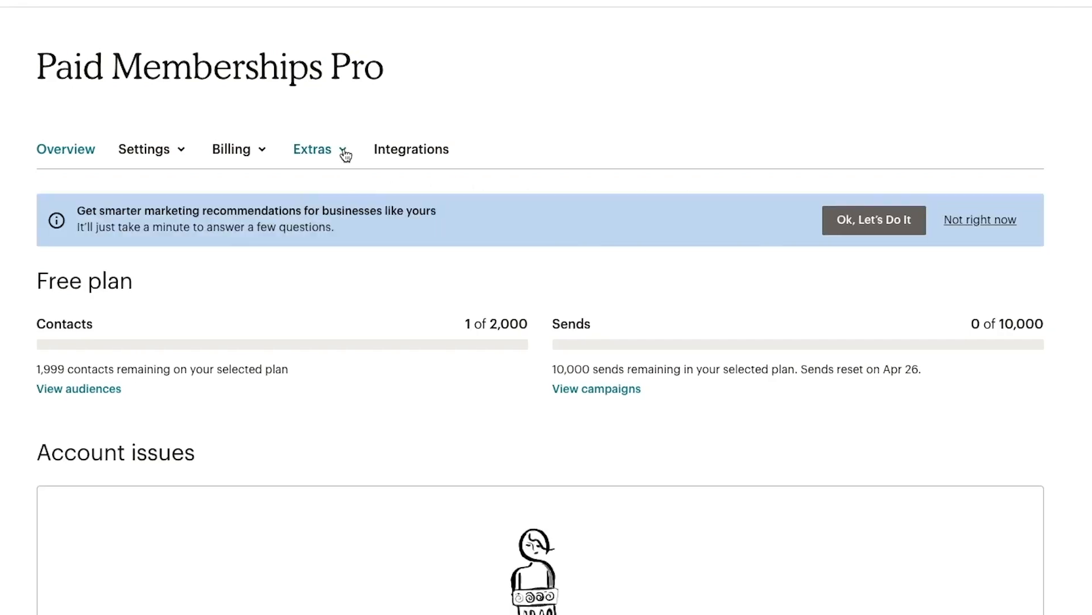
{"action": "left_click", "coordinate": [312, 148]}
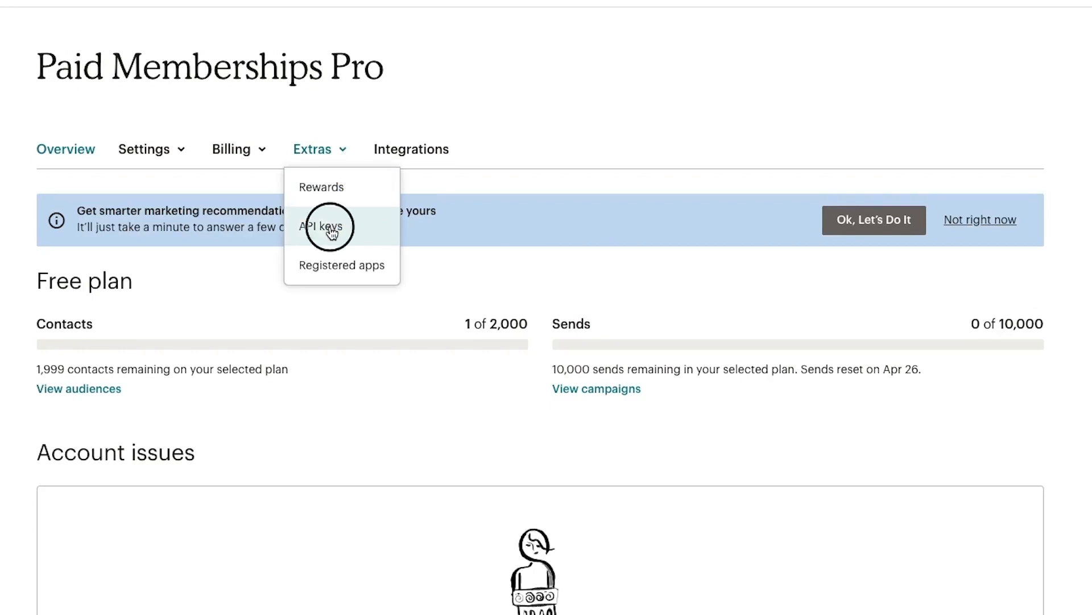
{"action": "left_click", "coordinate": [321, 225]}
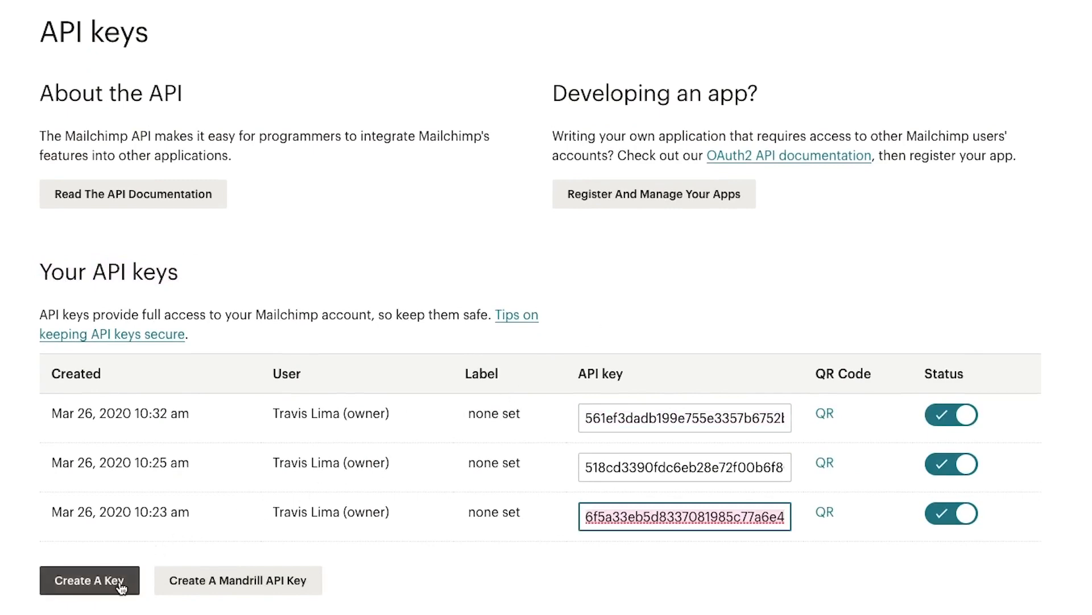
{"action": "left_click", "coordinate": [89, 579]}
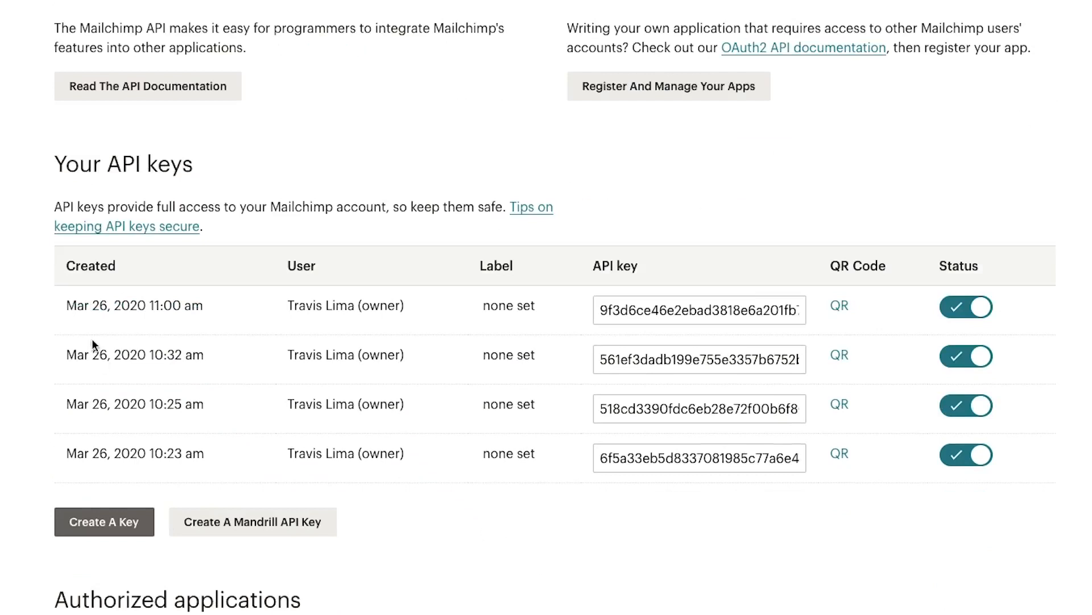